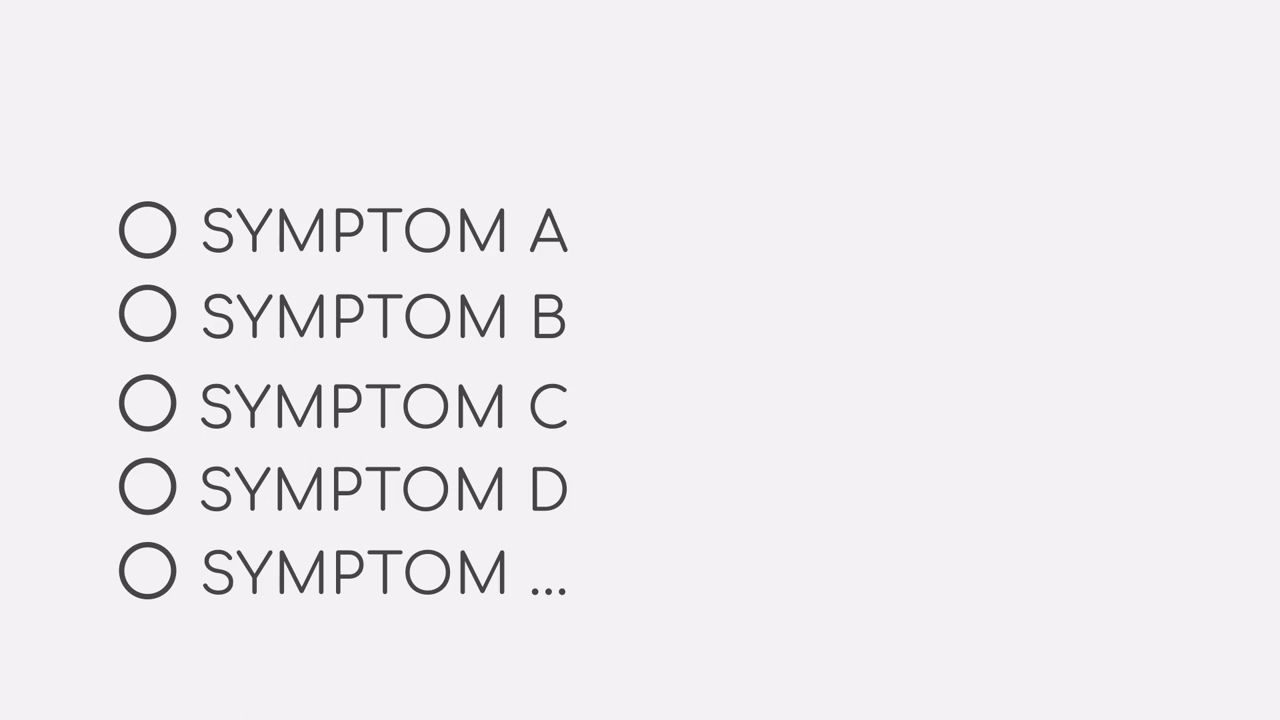
Advance the animation so the teal checkmark ticks Symptom A's circle
{"action": "left_click", "coordinate": [148, 232]}
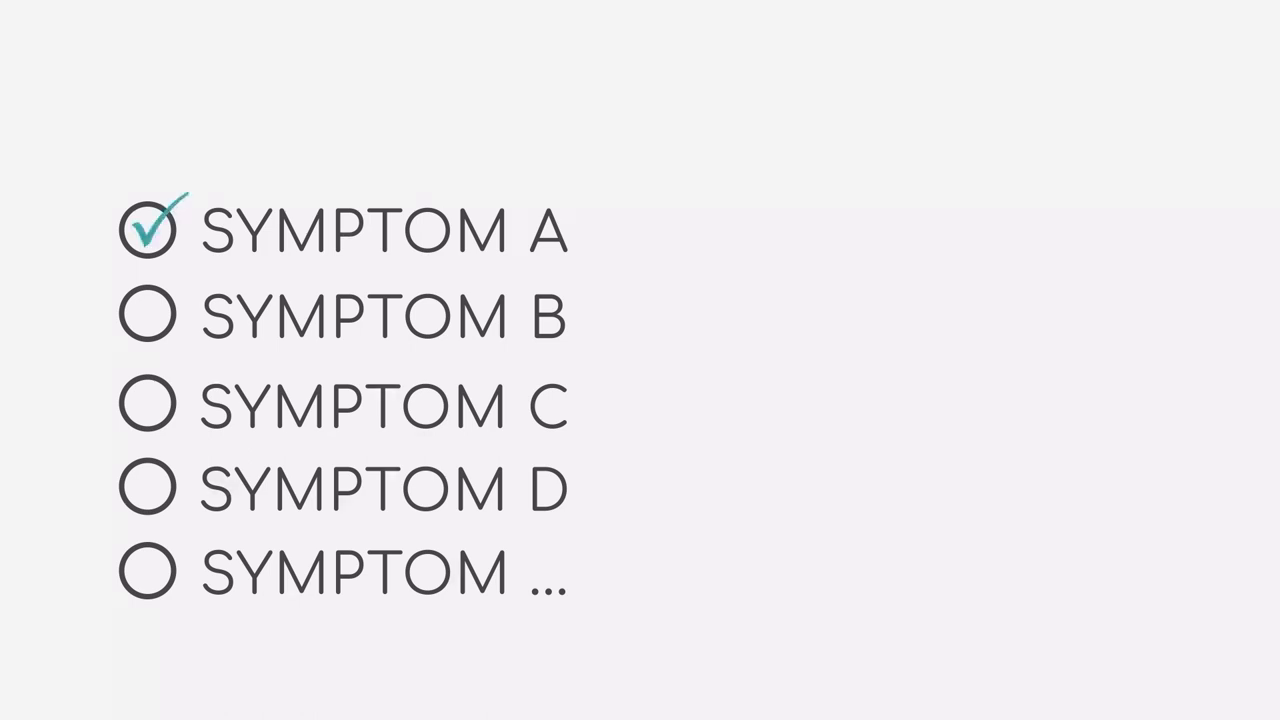